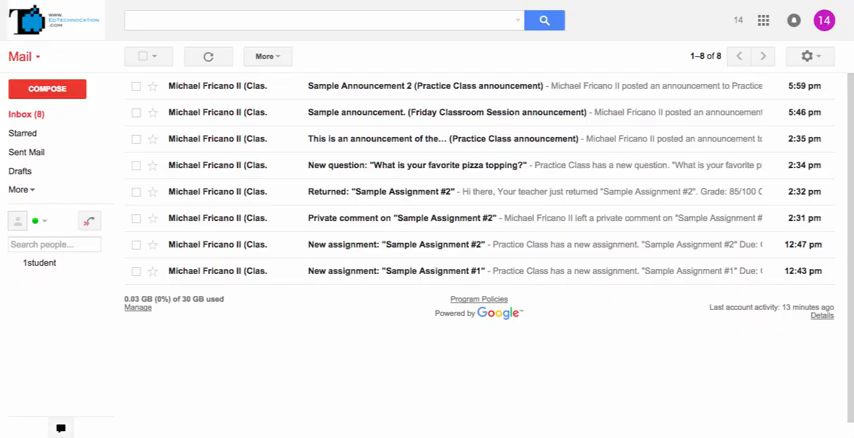
pyautogui.moveTo(296, 156)
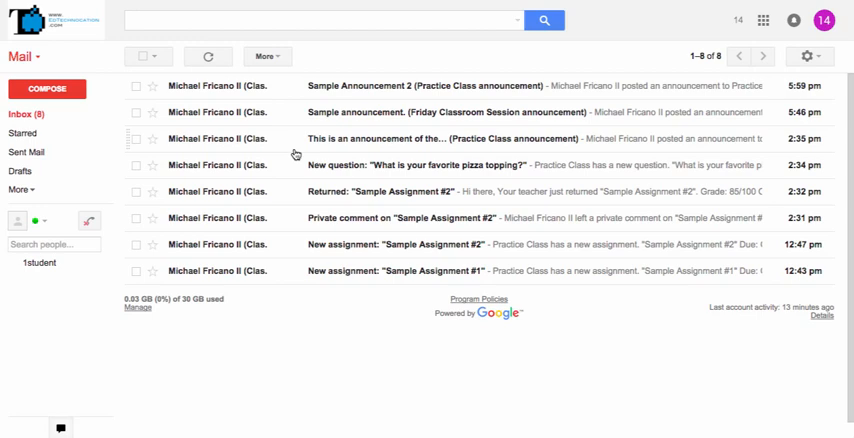
pyautogui.moveTo(280, 272)
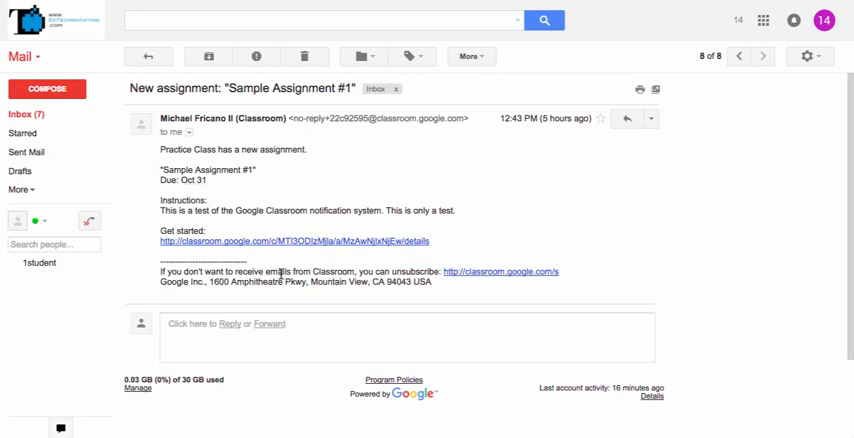
pyautogui.moveTo(264, 176)
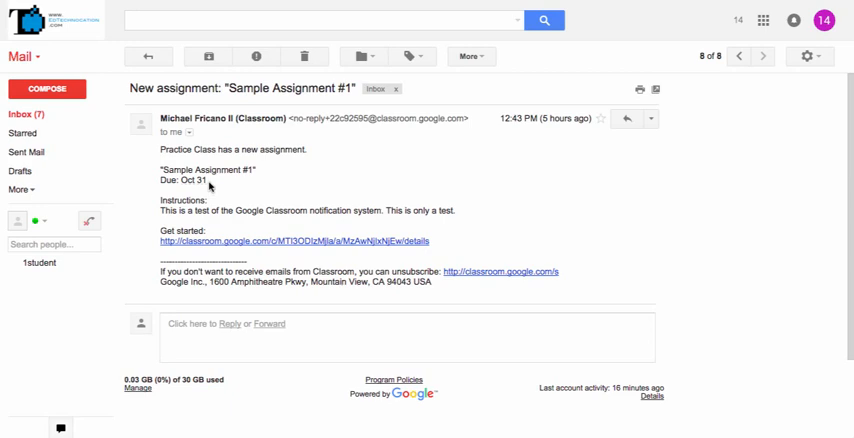
pyautogui.moveTo(460, 212)
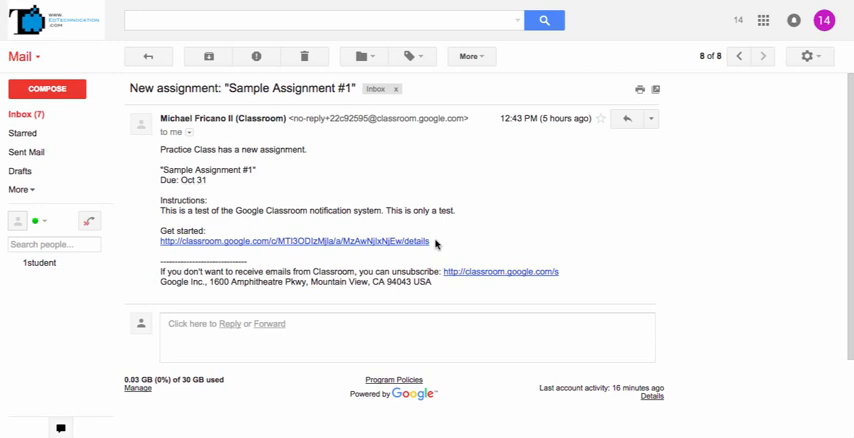
# Create a new top-level Gmail label named 'Classroom' from the sidebar's label list
pyautogui.click(148, 56)
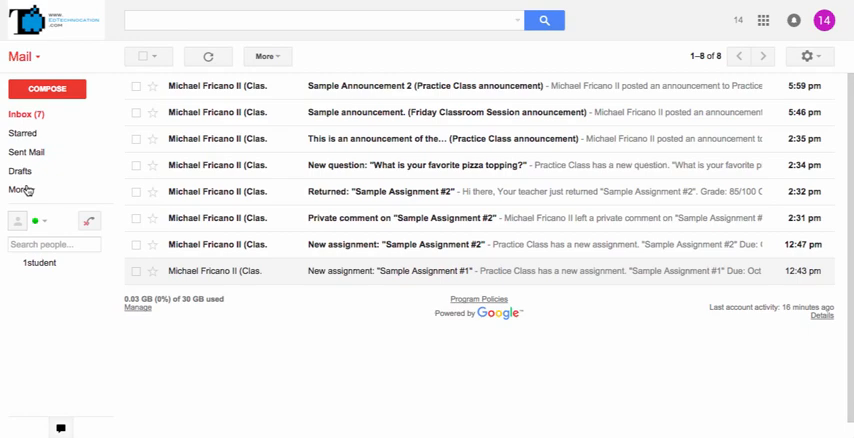
pyautogui.click(16, 190)
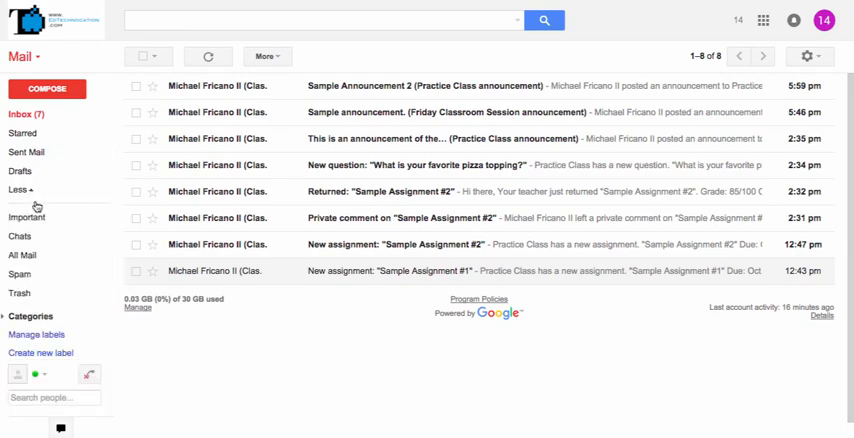
pyautogui.click(40, 352)
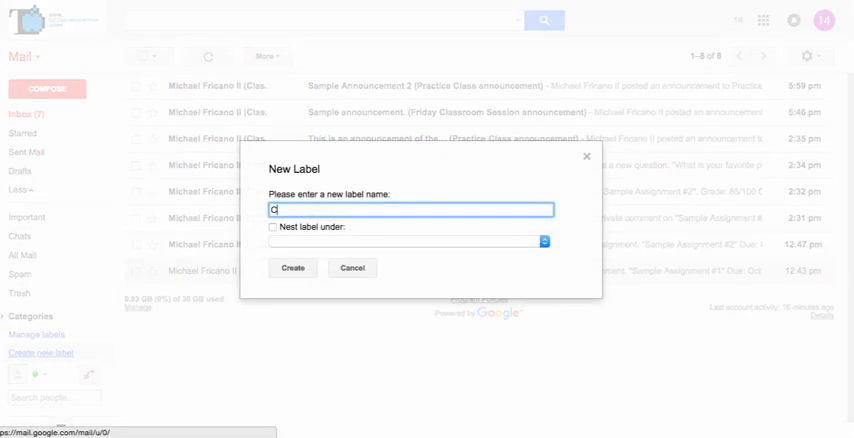
pyautogui.write('Classroom')
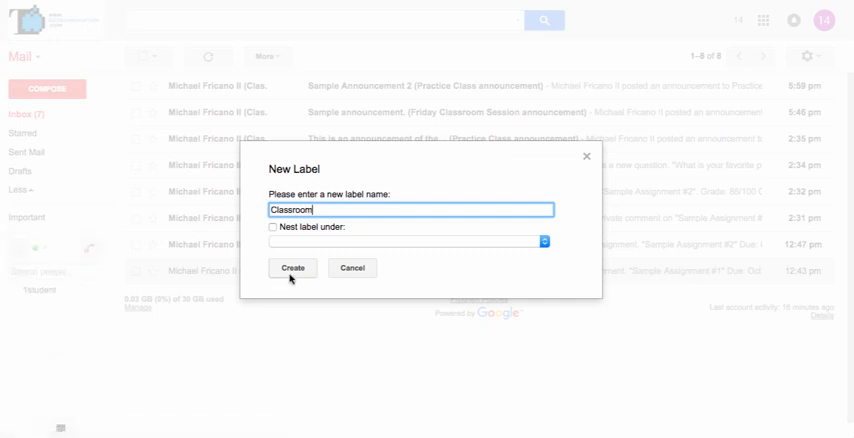
pyautogui.click(292, 268)
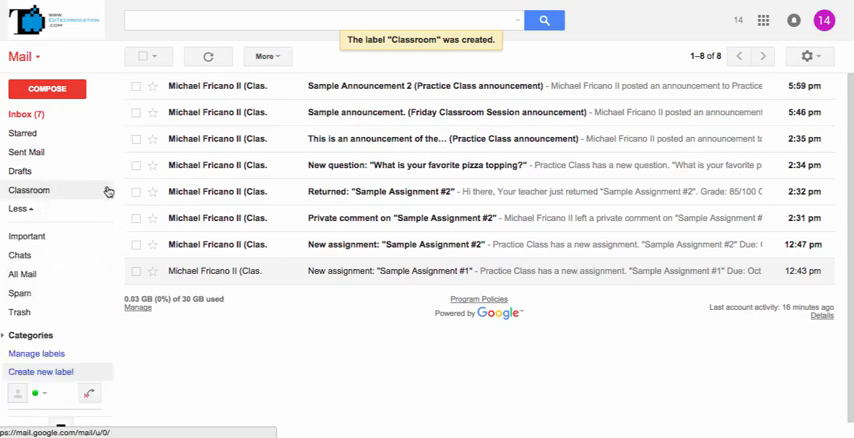
# Add an 'Announcements' sublabel nested under the Classroom label
pyautogui.click(108, 190)
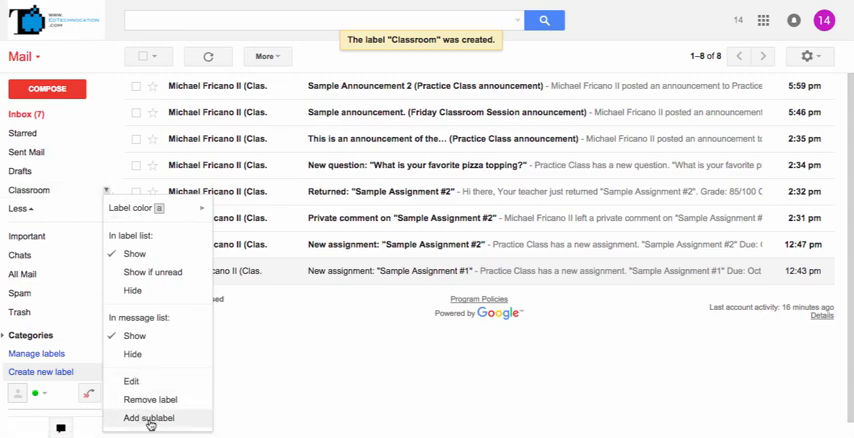
pyautogui.click(148, 418)
pyautogui.write('Announcemen')
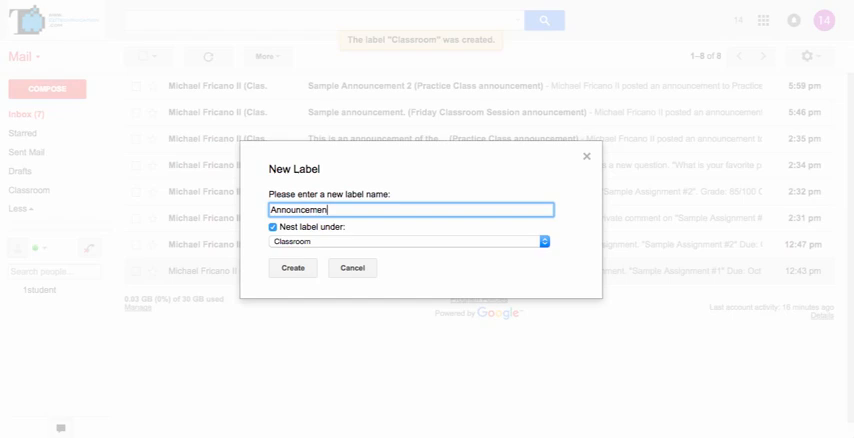
pyautogui.click(292, 268)
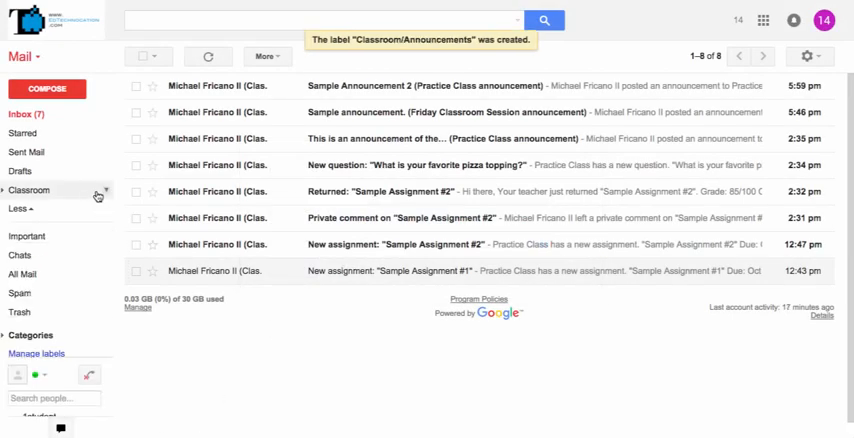
# Add the Comments and Graded/Returned sublabels under Classroom and expand it to show them
pyautogui.click(104, 190)
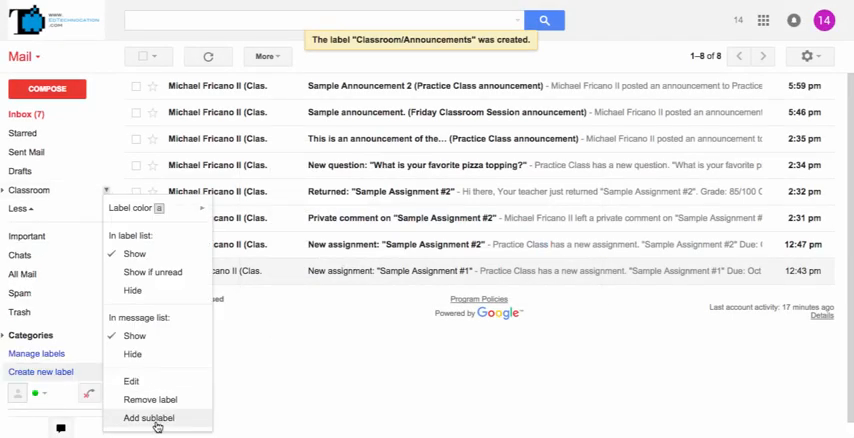
pyautogui.click(148, 418)
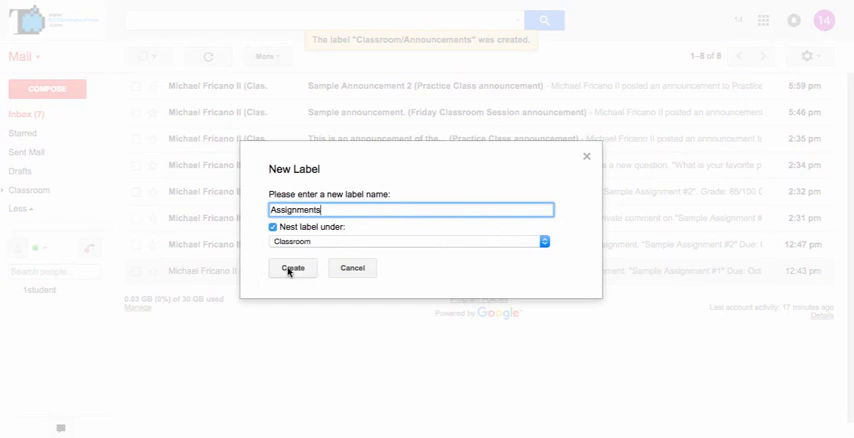
pyautogui.write('Commen')
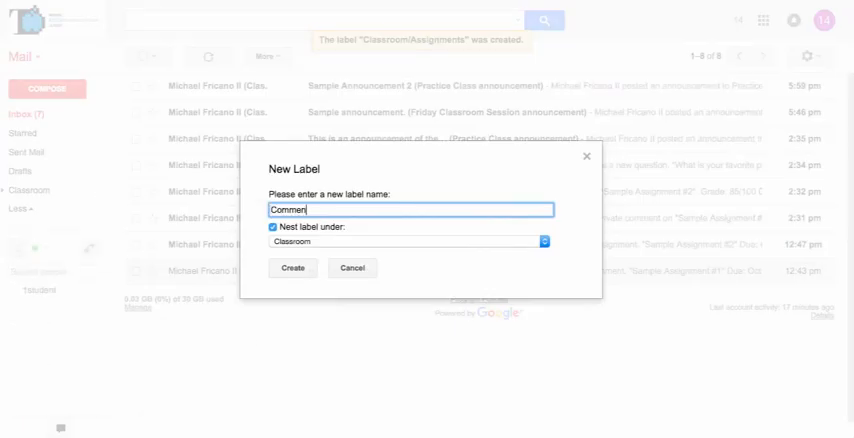
pyautogui.write('Grade')
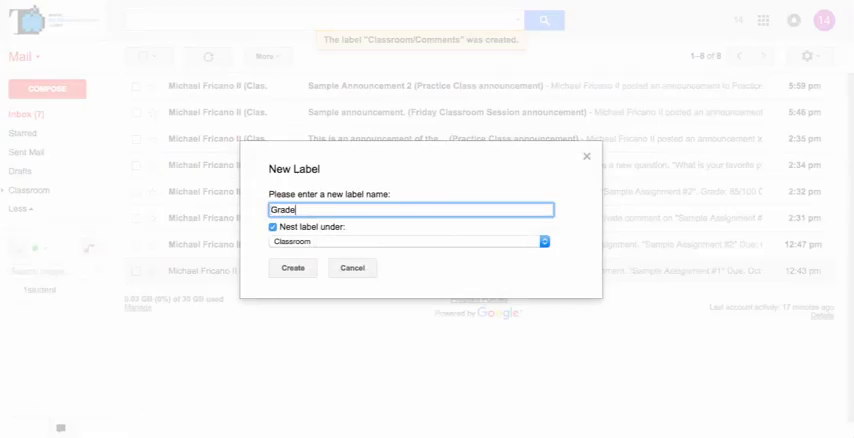
pyautogui.click(292, 268)
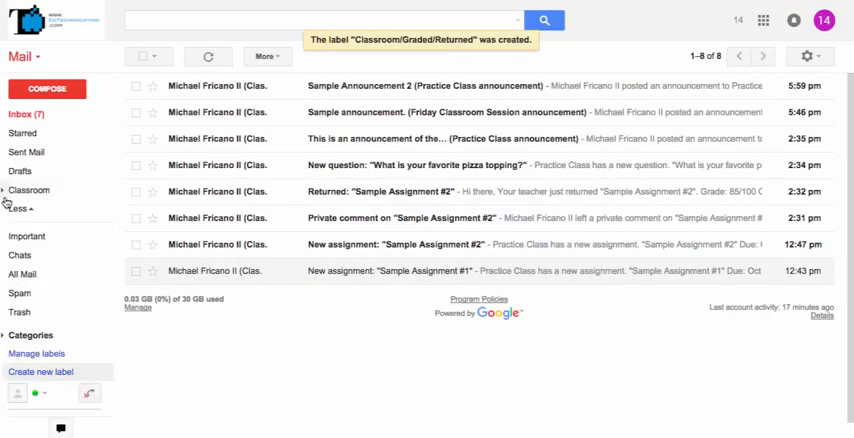
pyautogui.click(30, 190)
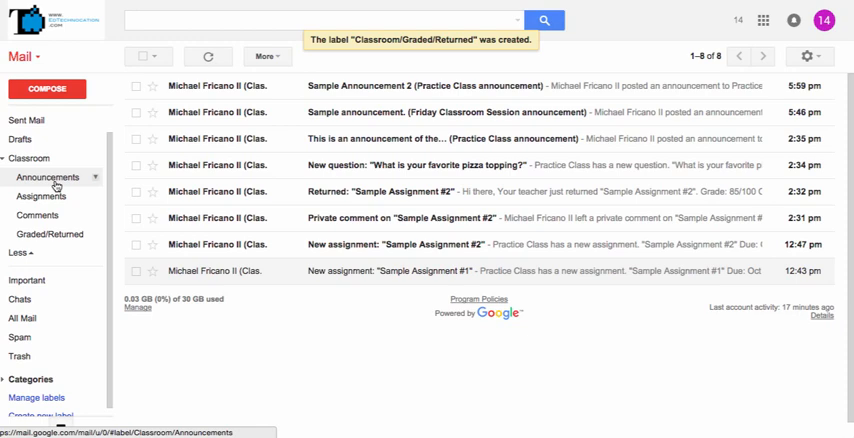
pyautogui.click(40, 196)
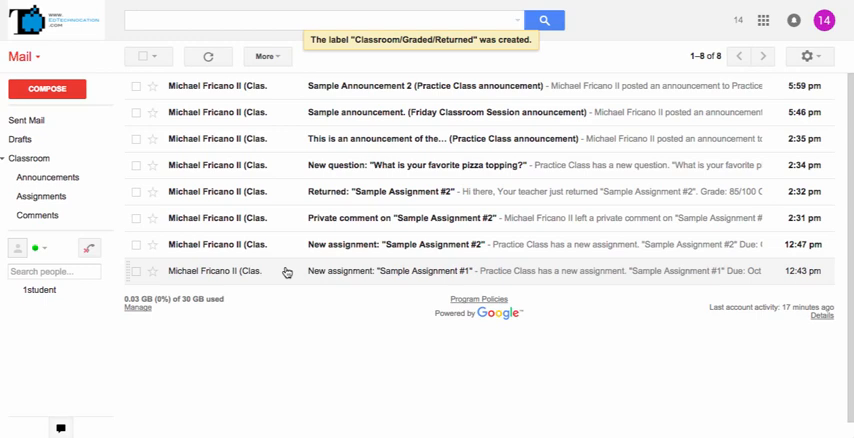
pyautogui.moveTo(312, 248)
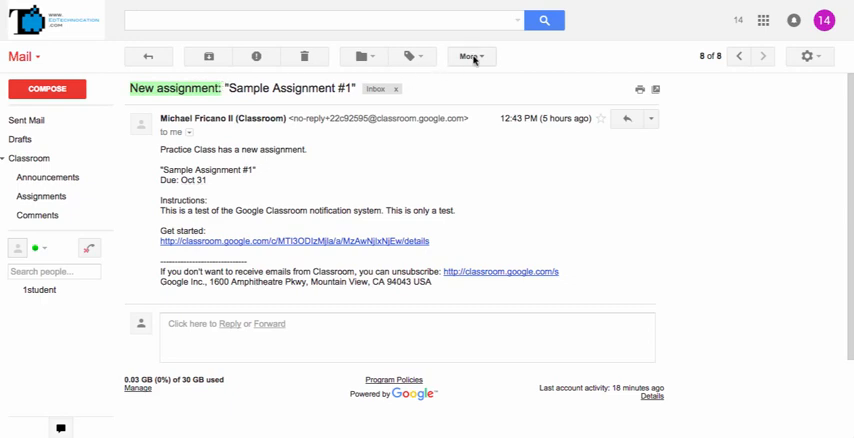
# Start a filter from the assignment email matching subject 'New assignment:'
pyautogui.click(470, 56)
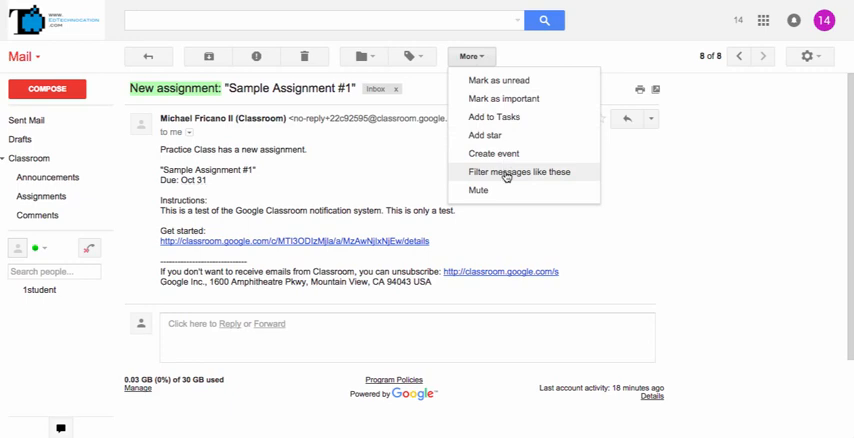
pyautogui.click(520, 172)
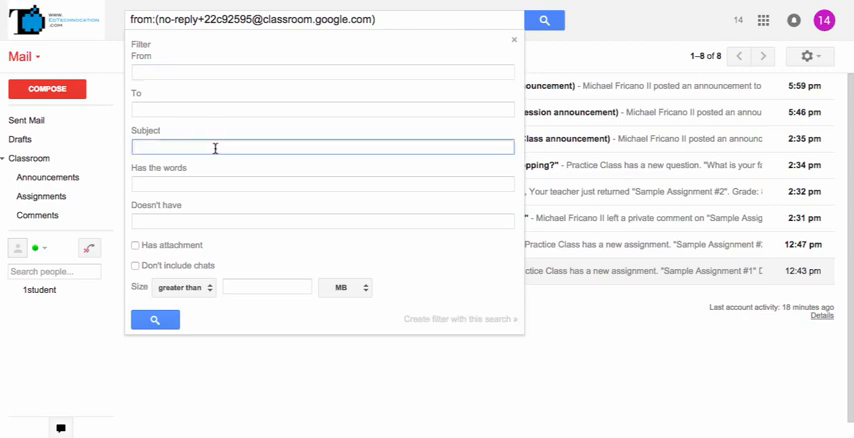
pyautogui.write('New assignment:)')
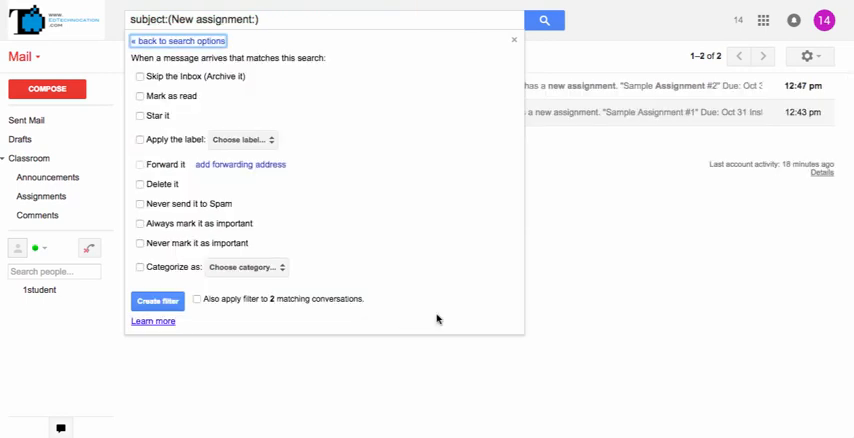
pyautogui.moveTo(556, 200)
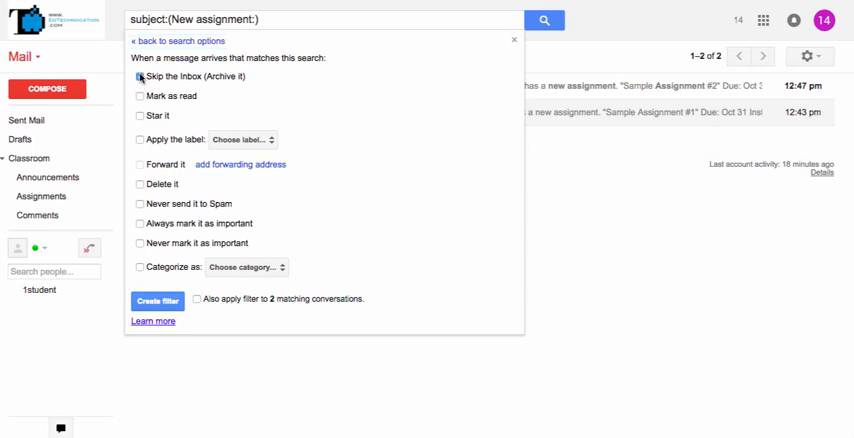
# Label matches Classroom/Assignments, never spam them, apply to existing mail, and create the filter
pyautogui.click(140, 138)
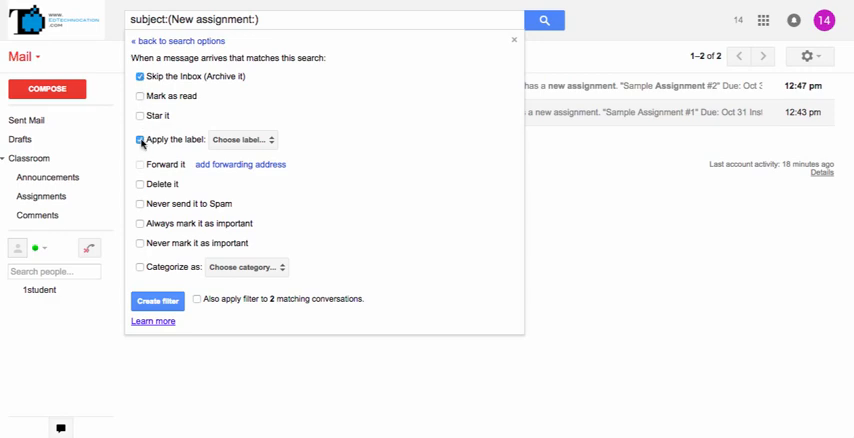
pyautogui.click(242, 140)
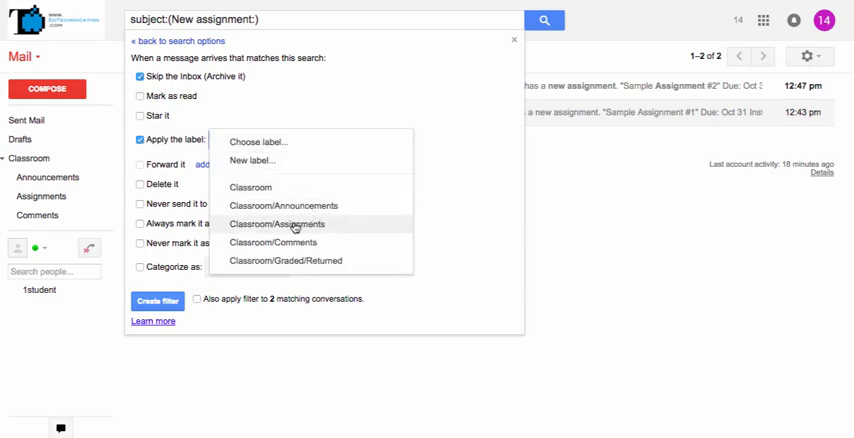
pyautogui.click(288, 224)
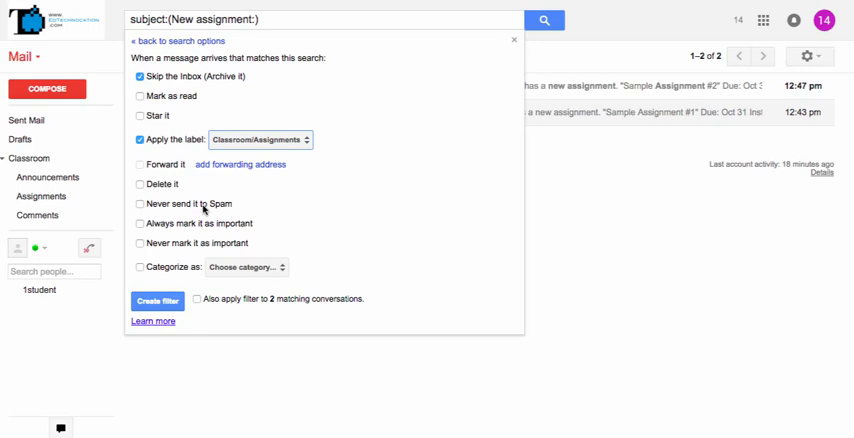
pyautogui.click(140, 204)
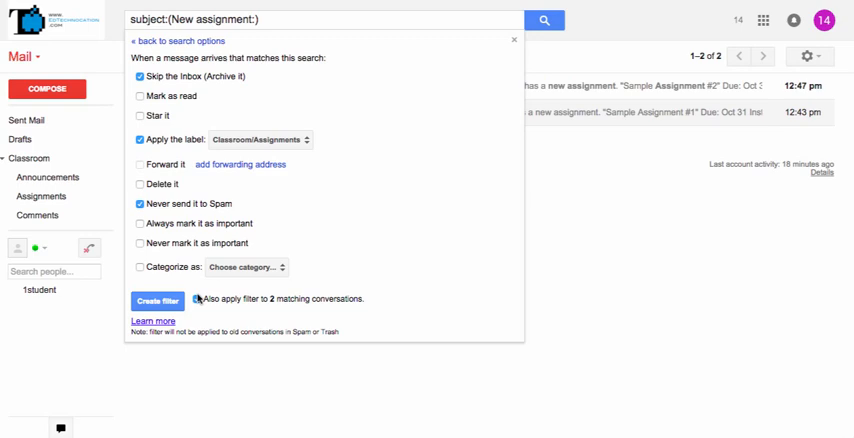
pyautogui.click(192, 300)
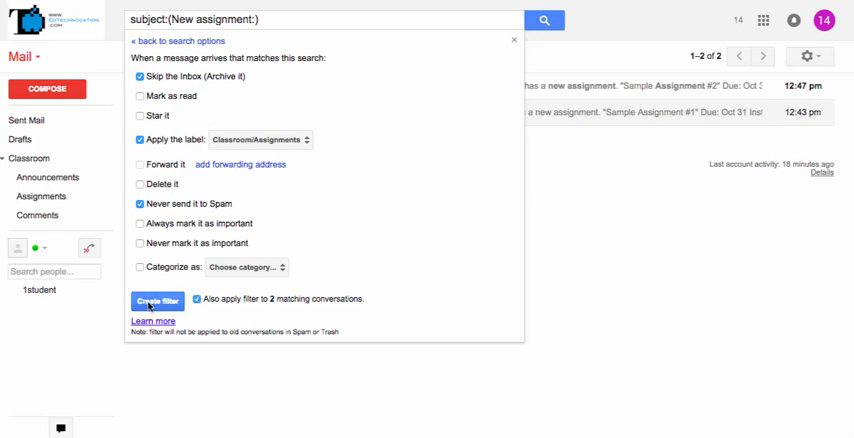
pyautogui.click(156, 302)
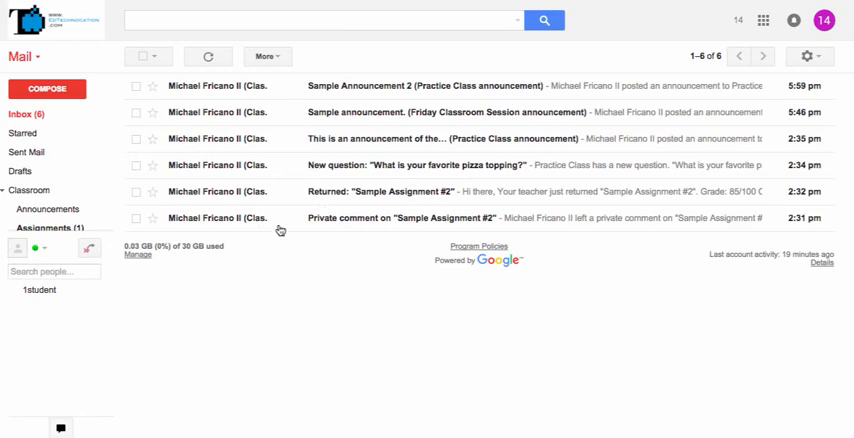
pyautogui.click(44, 228)
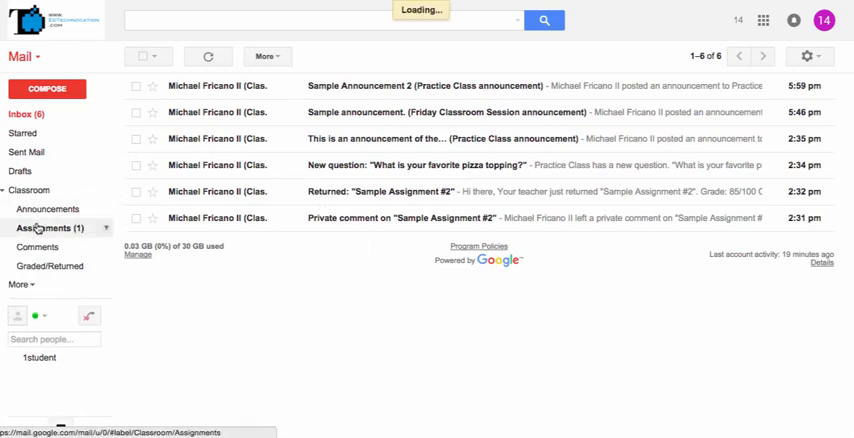
pyautogui.click(48, 228)
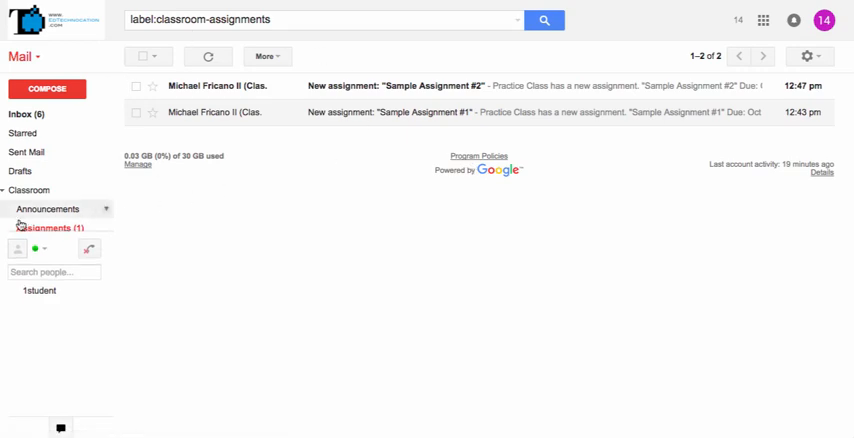
pyautogui.click(40, 228)
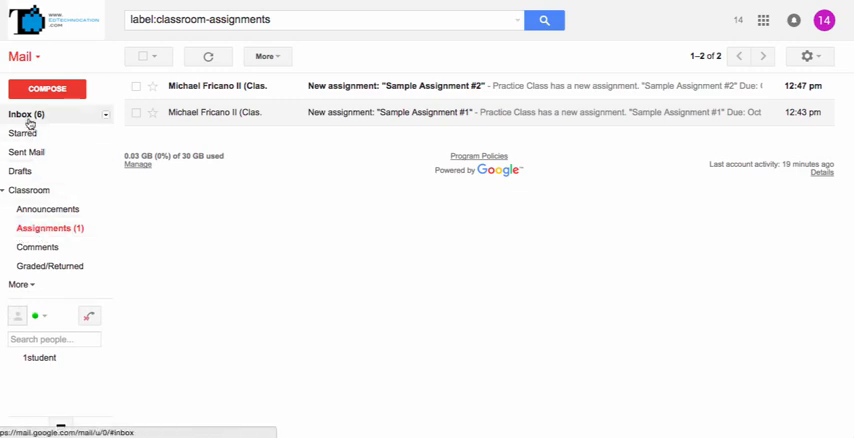
pyautogui.moveTo(30, 114)
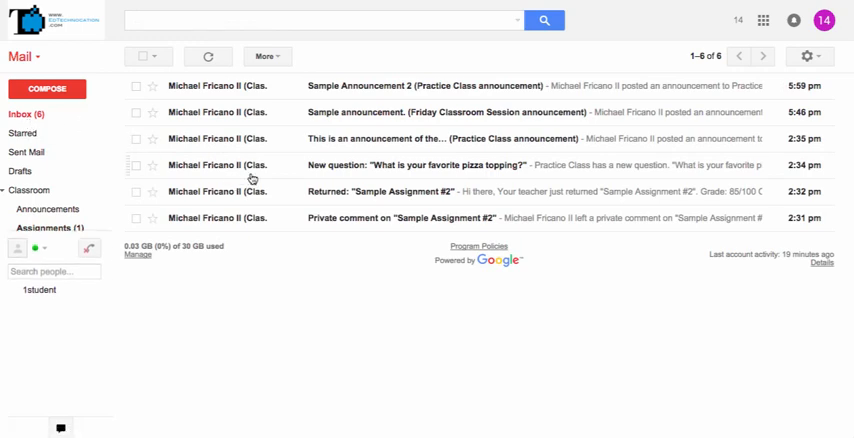
pyautogui.moveTo(340, 172)
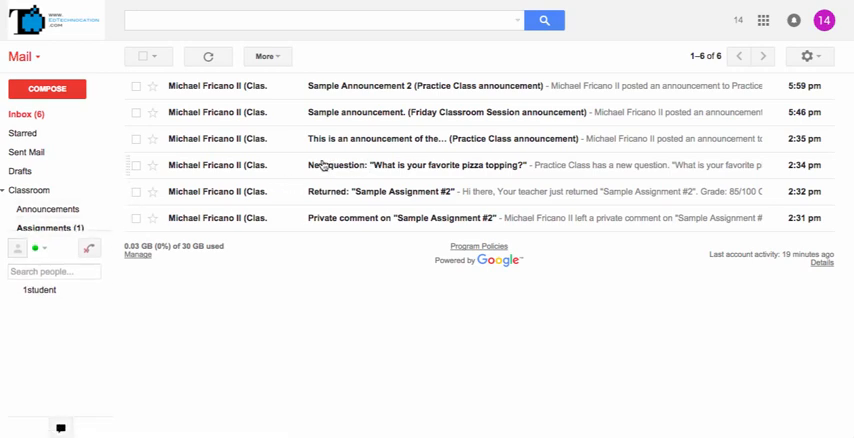
pyautogui.moveTo(352, 168)
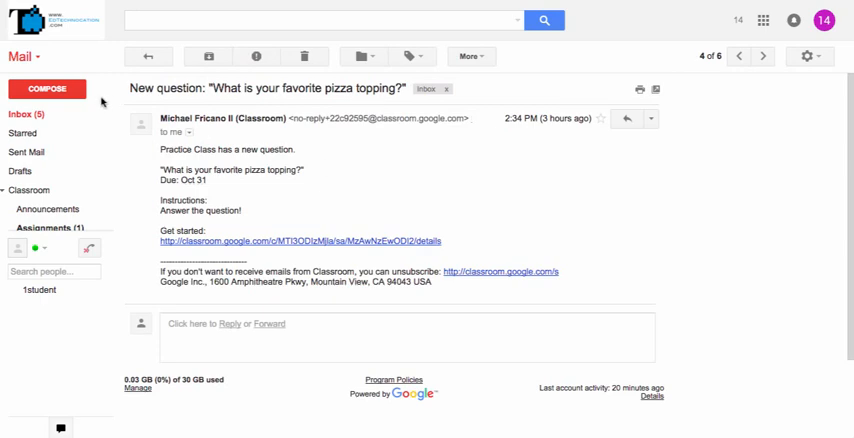
# Start a filter from the question email matching subject 'New question:' and proceed to its actions
pyautogui.doubleClick(164, 88)
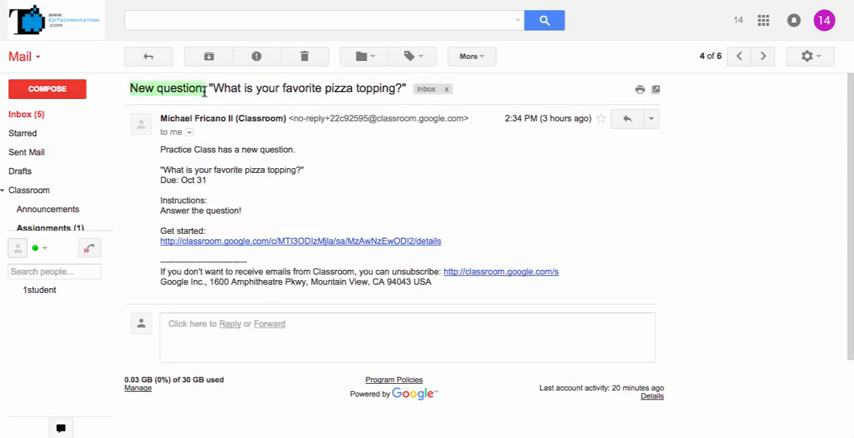
pyautogui.click(470, 56)
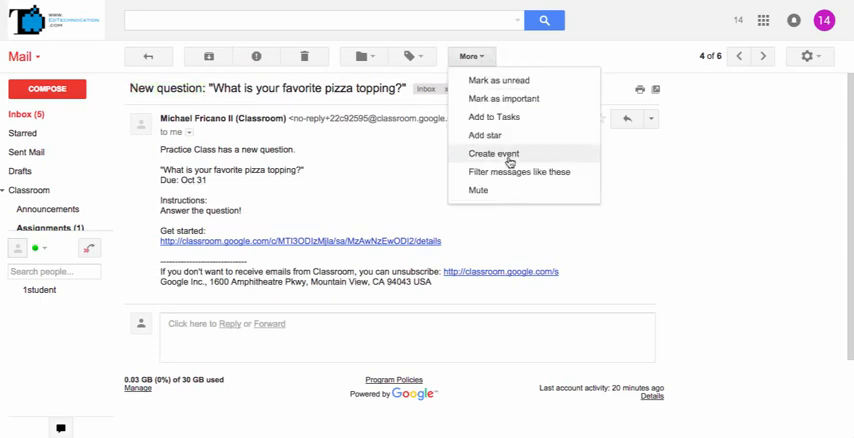
pyautogui.click(520, 172)
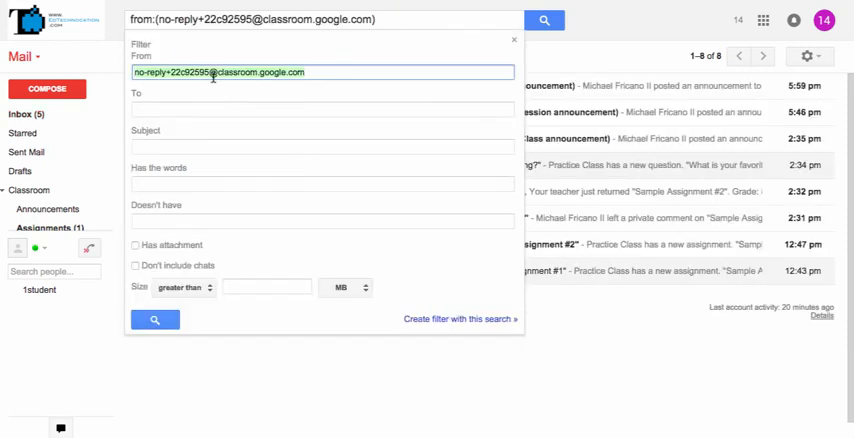
pyautogui.click(322, 148)
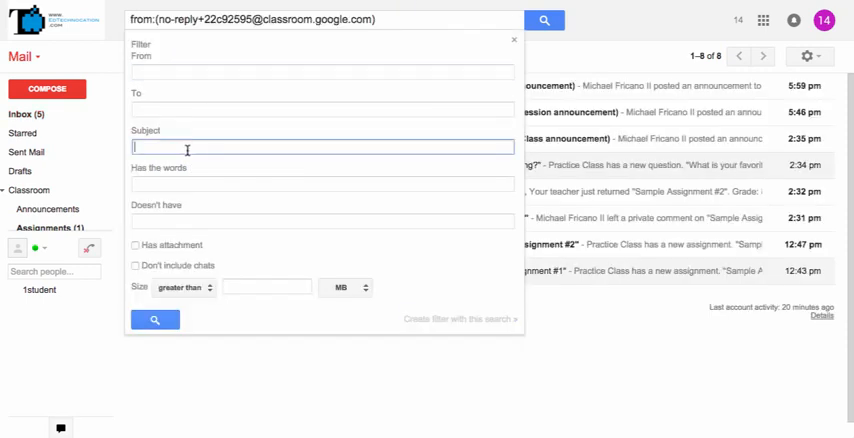
pyautogui.write('New question:')
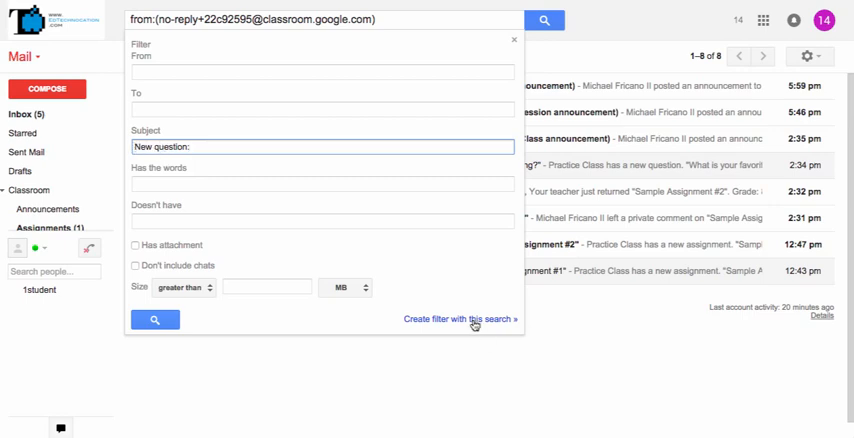
pyautogui.click(456, 318)
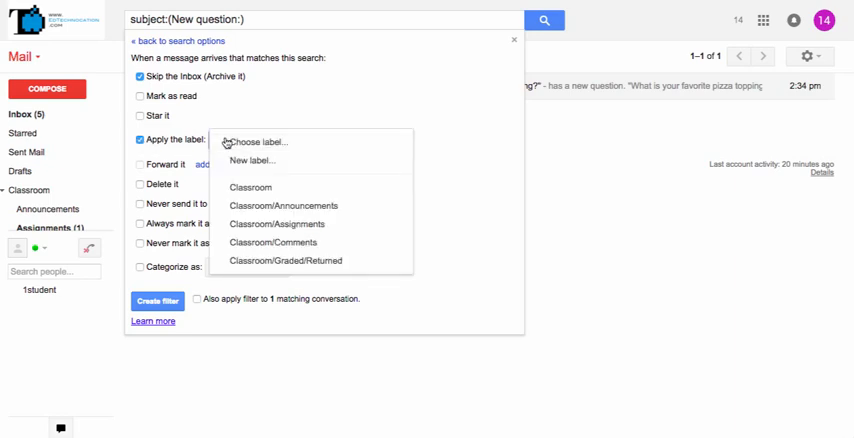
# Label matches Classroom/Assignments, never spam them, apply to the existing email, and create the filter
pyautogui.click(276, 224)
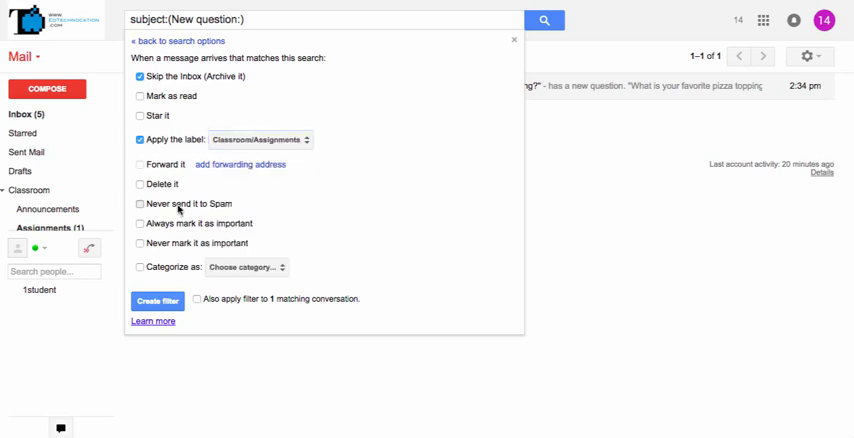
pyautogui.click(140, 204)
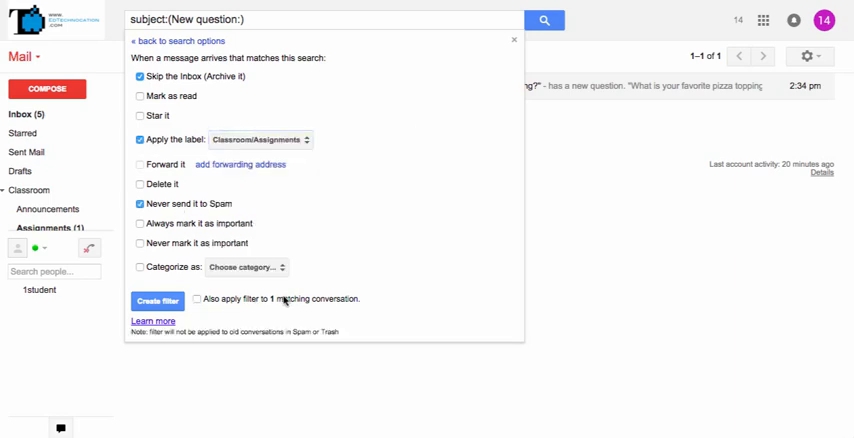
pyautogui.click(196, 300)
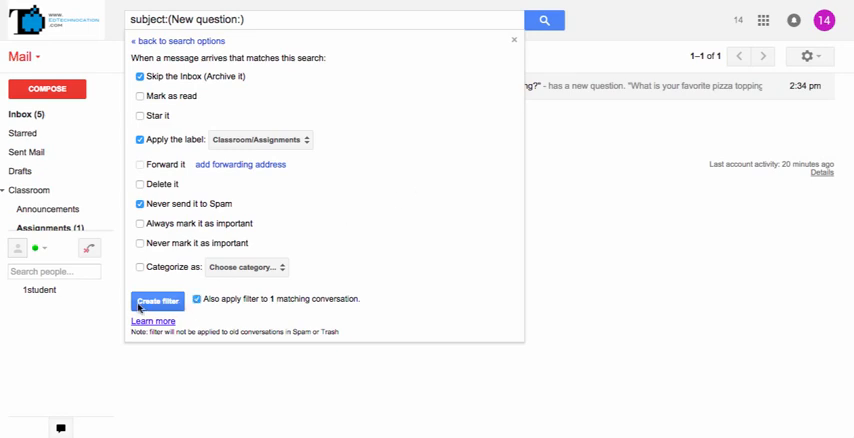
pyautogui.click(156, 302)
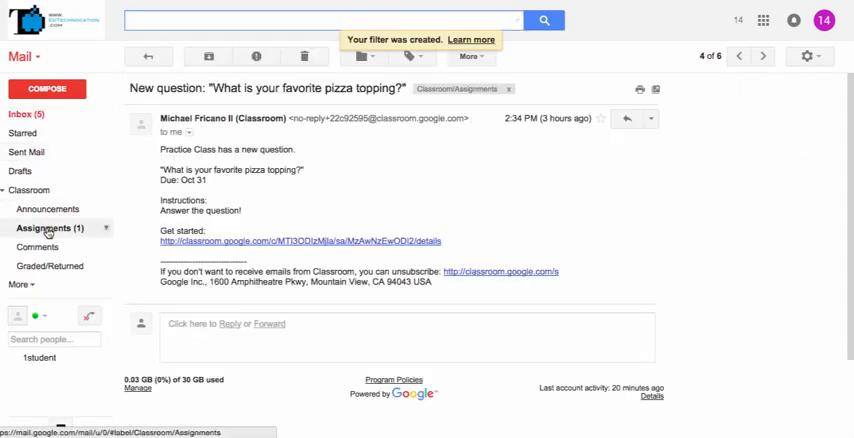
# Check the Classroom/Assignments label for the moved email, then return to the inbox
pyautogui.click(40, 228)
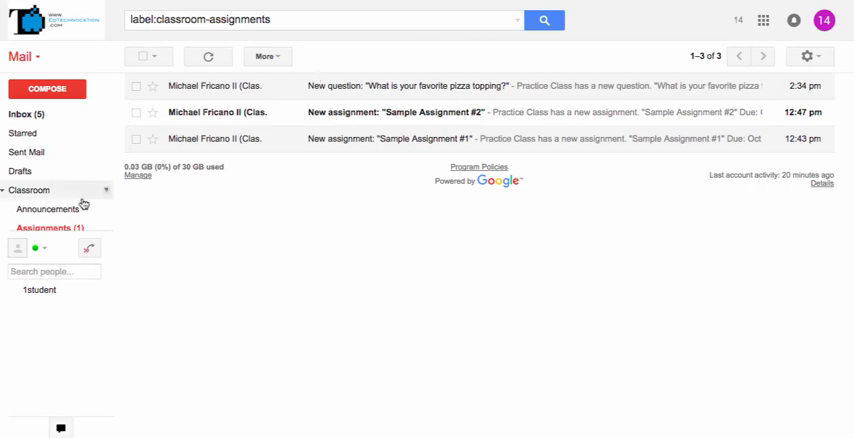
pyautogui.click(20, 114)
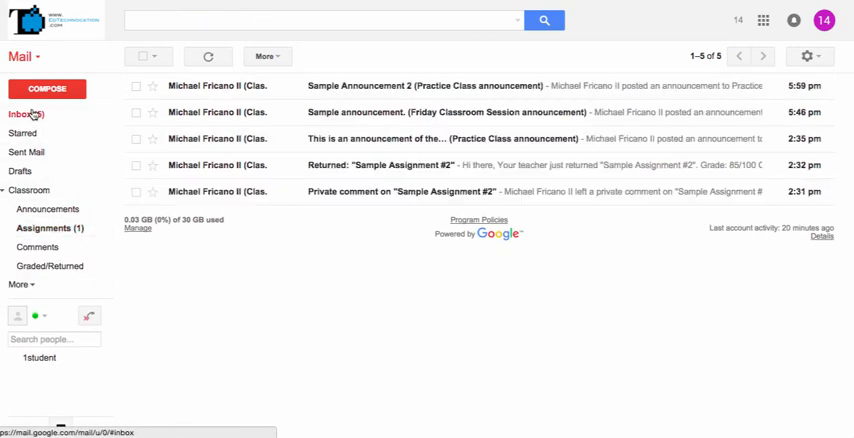